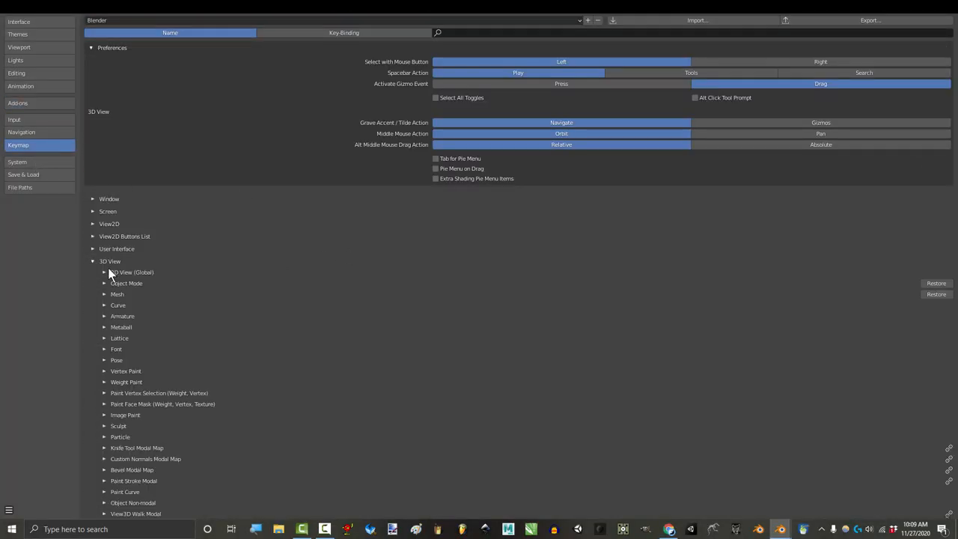
- Assign a custom shortcut to the Join command from the selected cubes' Object Context Menu
left_click(105, 273)
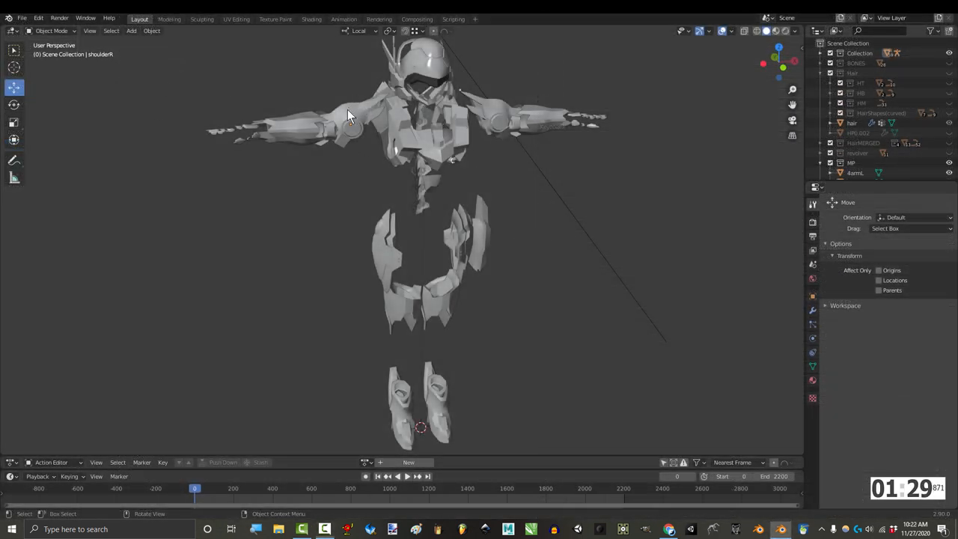
right_click(352, 112)
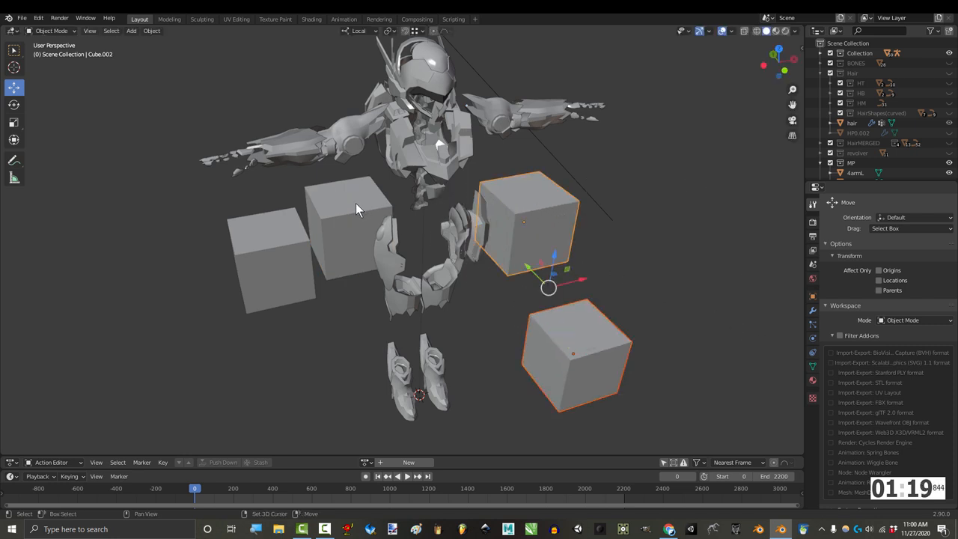
right_click(358, 209)
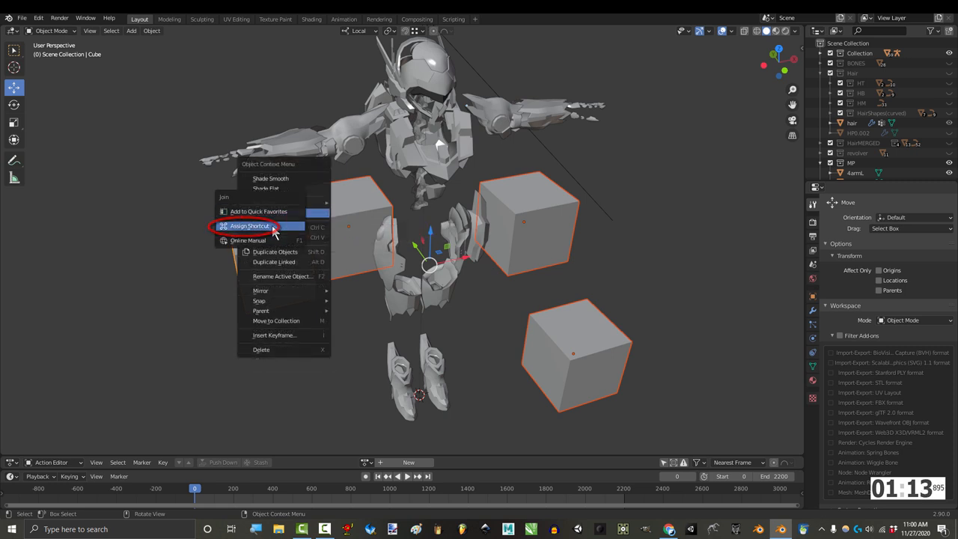
left_click(248, 226)
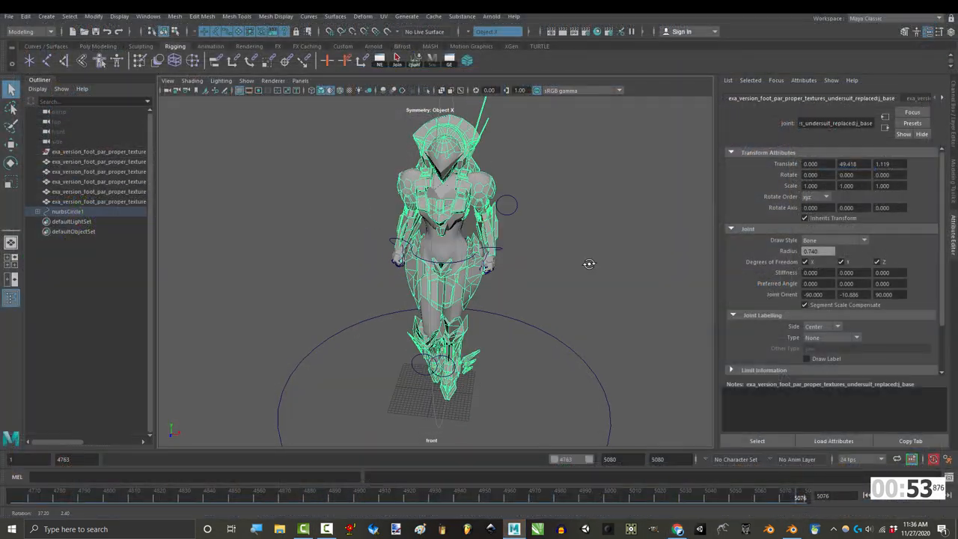
- Switch between the toolbox transform tools to show the manipulator on the character rig
left_click(11, 163)
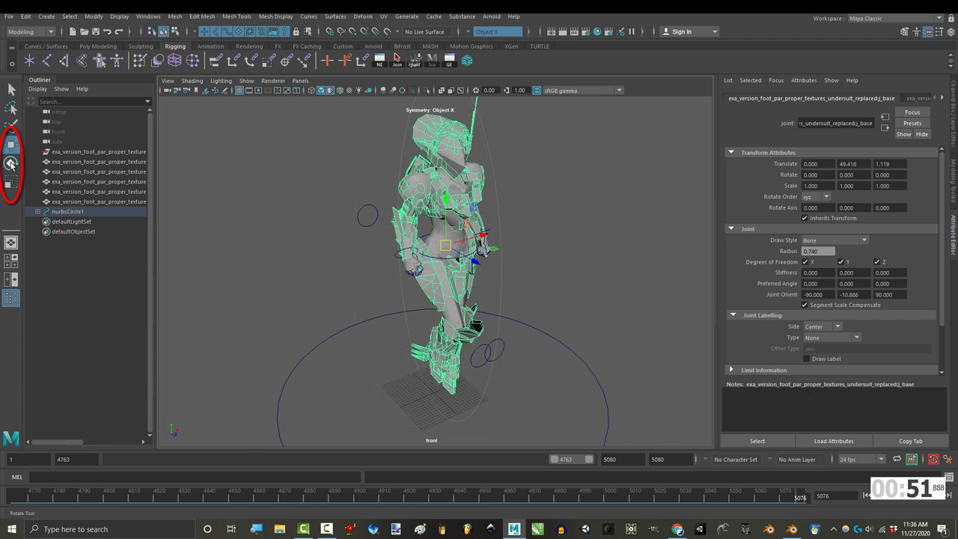
left_click(12, 183)
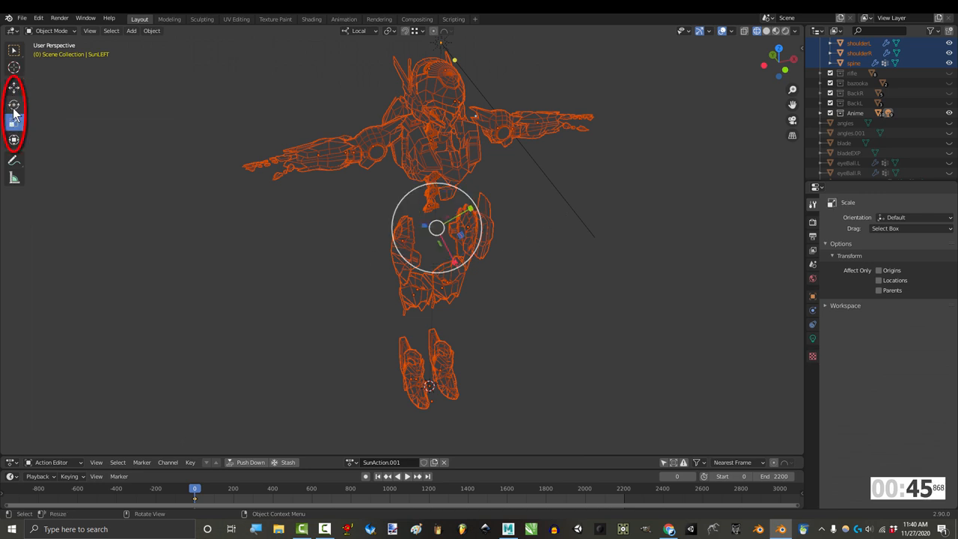
left_click(13, 87)
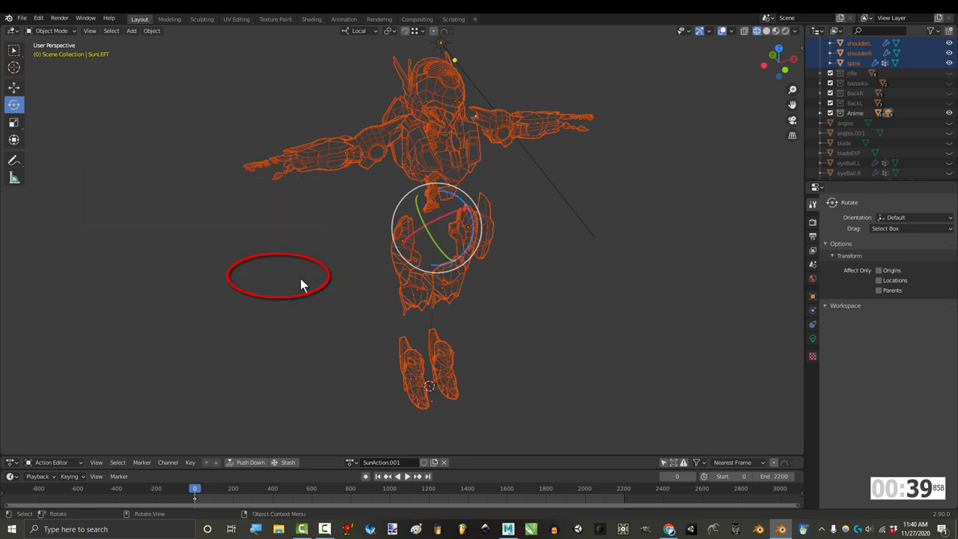
left_click(14, 123)
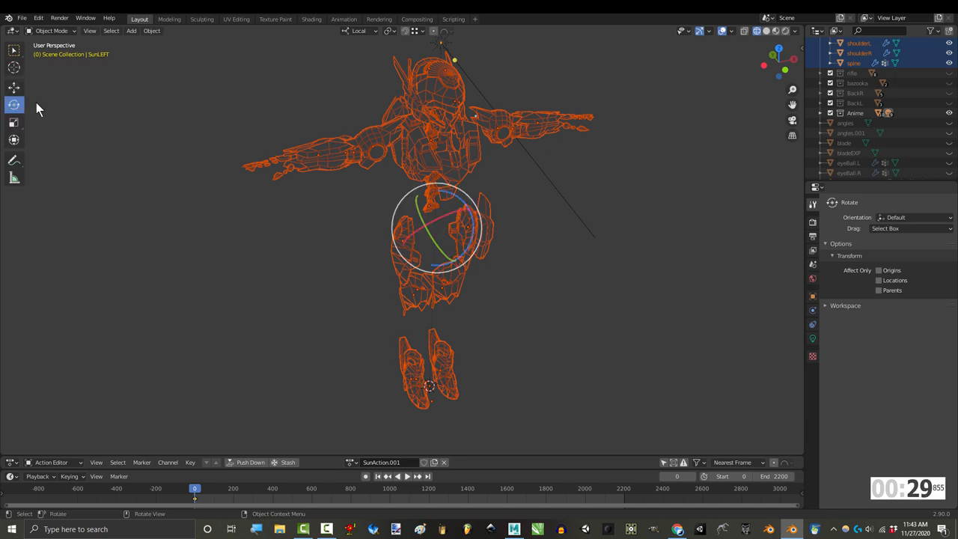
left_click(14, 123)
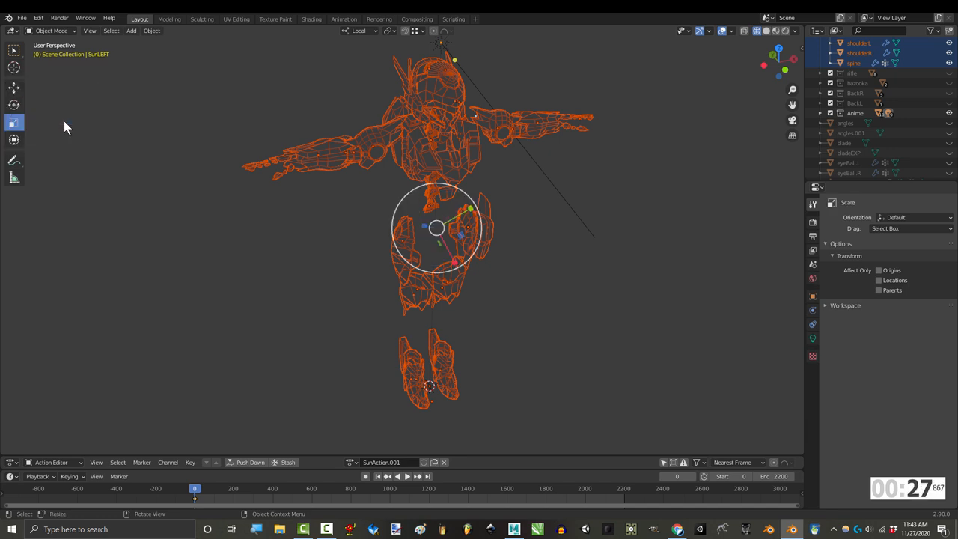
left_click(13, 105)
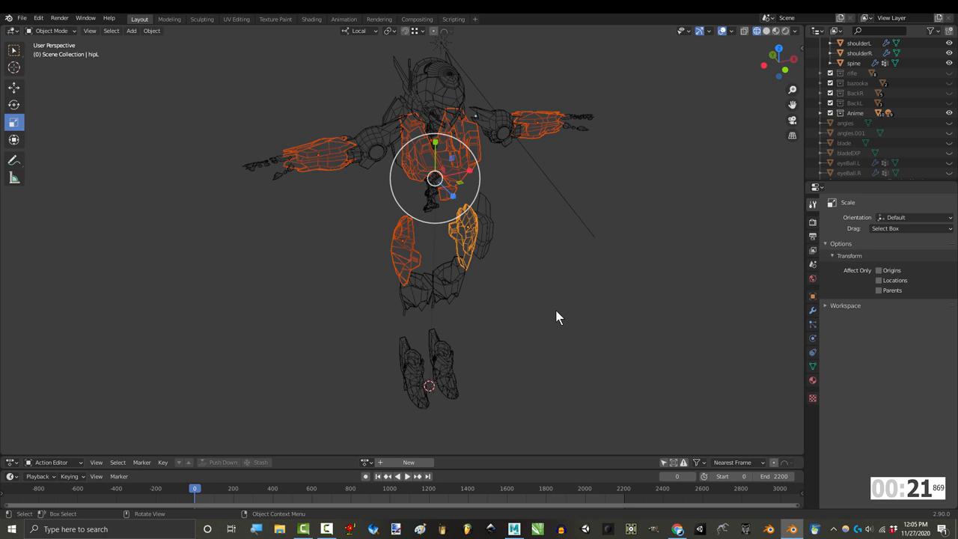
- Add Contact Shadow to Quick Favorites (Q) and disable the sun light's contact shadows from it
right_click(546, 314)
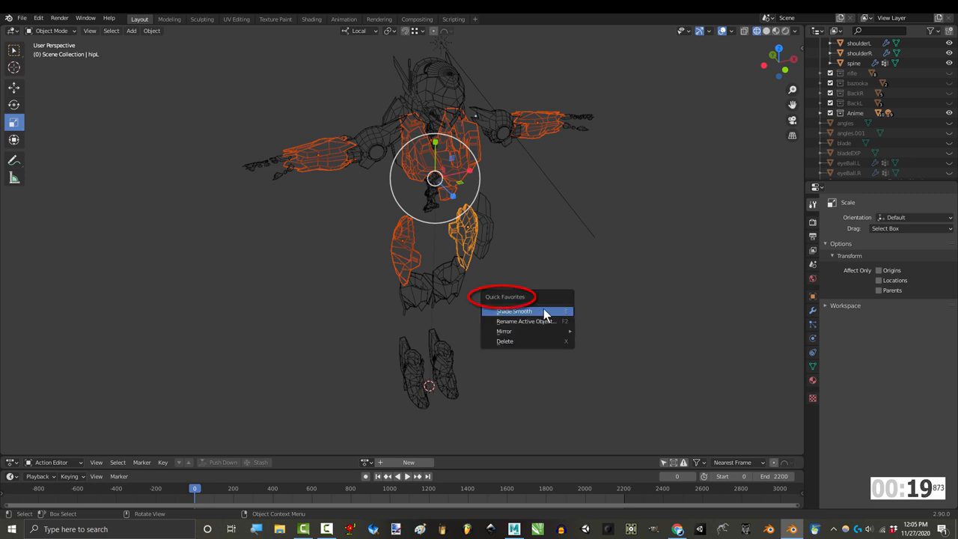
mouse_move(541, 312)
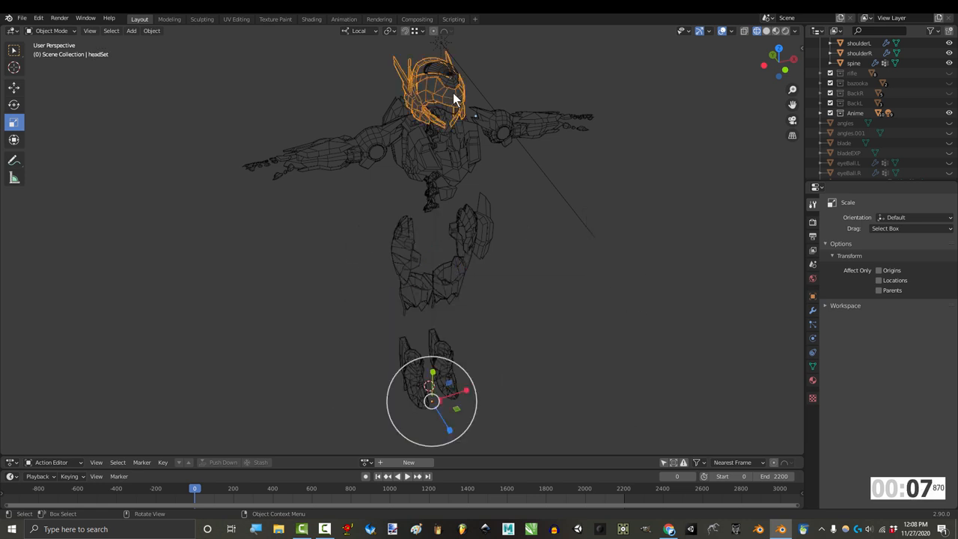
key("q")
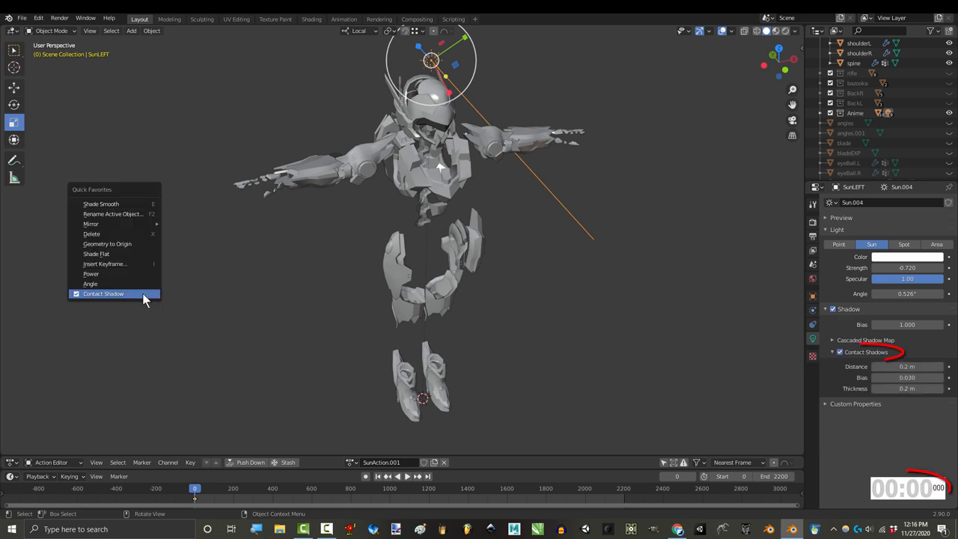
left_click(103, 294)
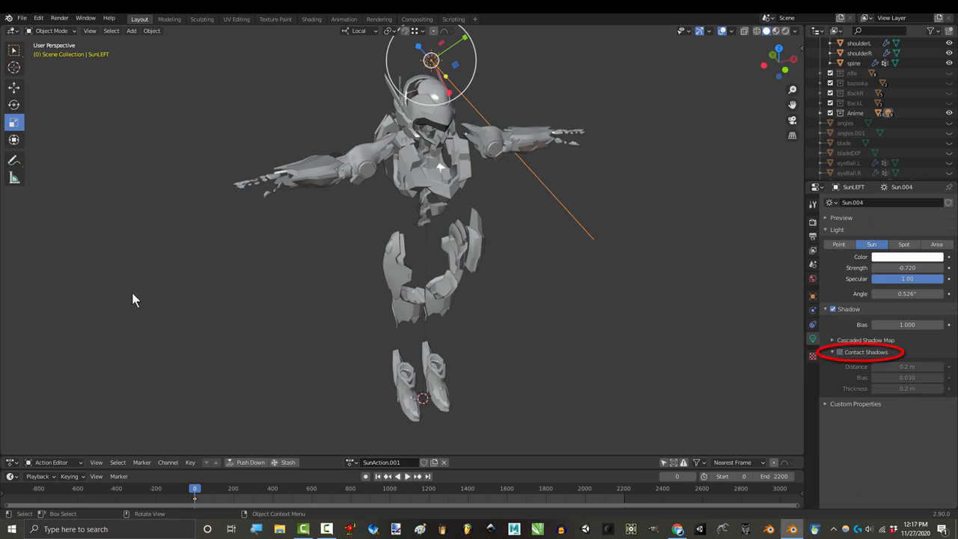
mouse_move(112, 305)
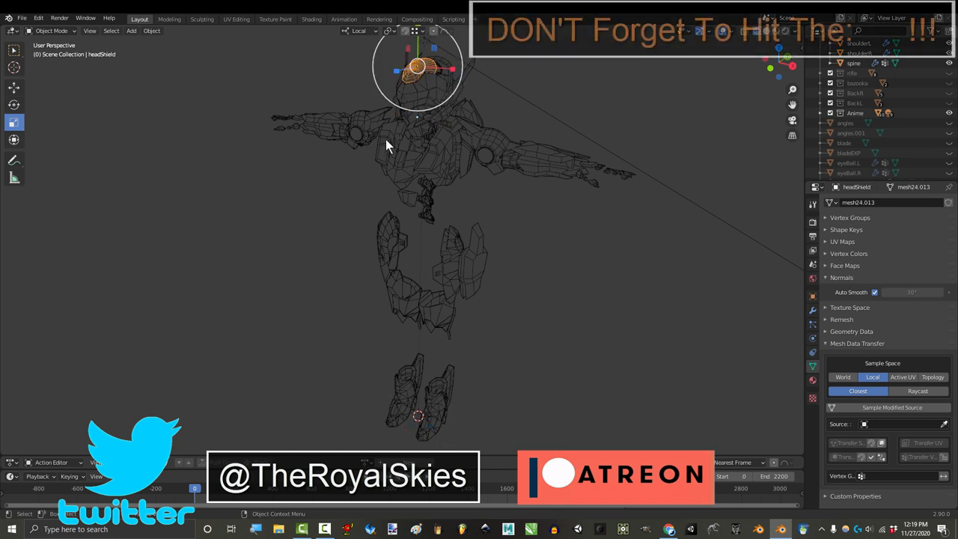
left_click(434, 306)
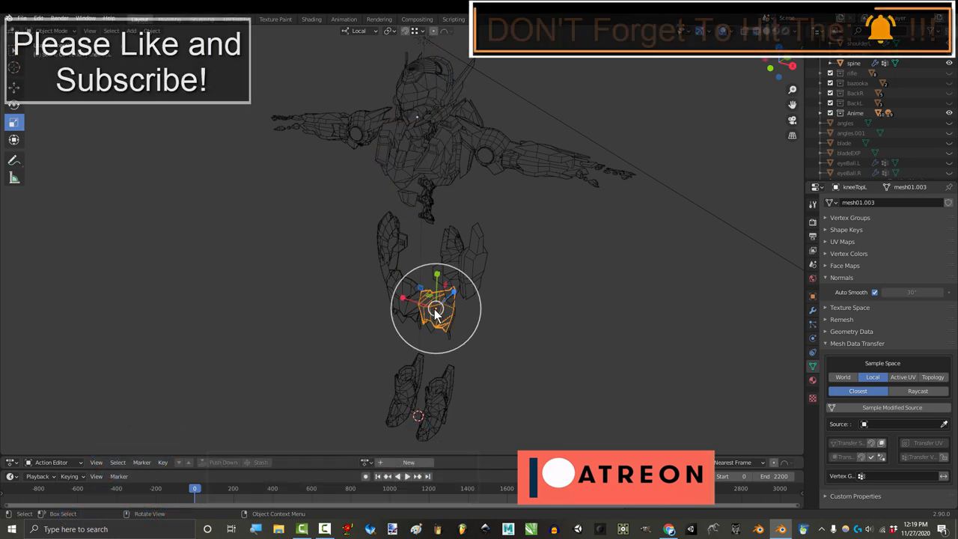